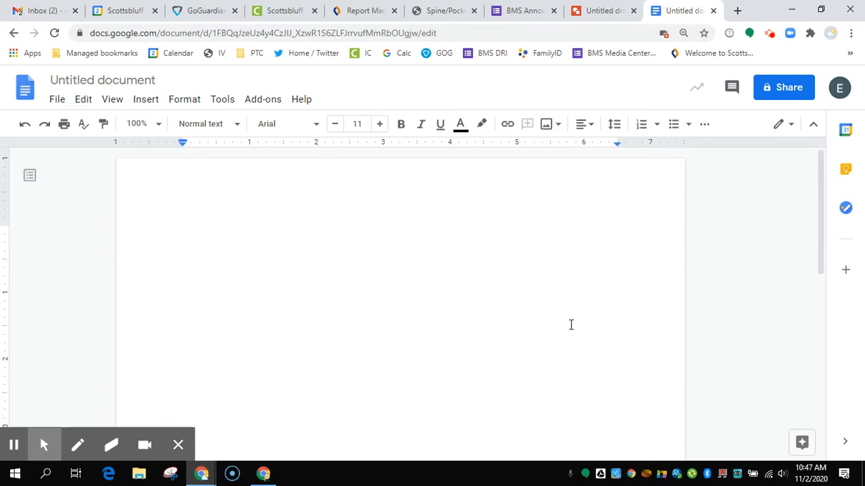
mouse_move(777, 98)
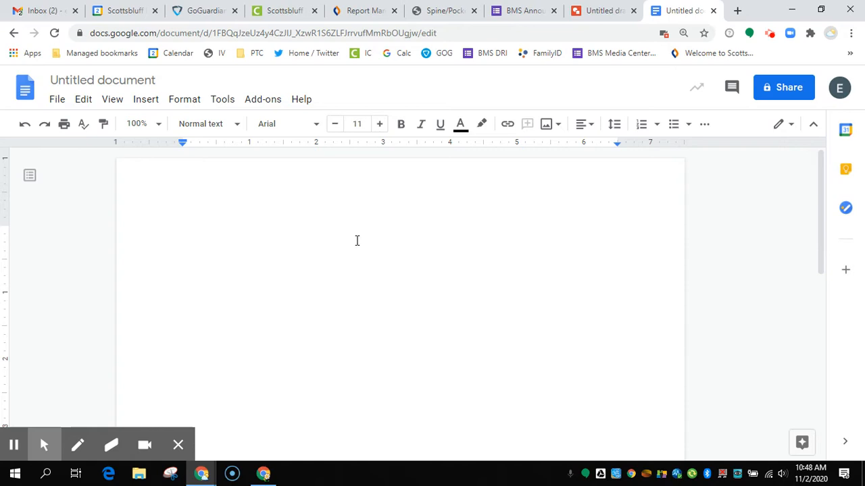
mouse_move(145, 100)
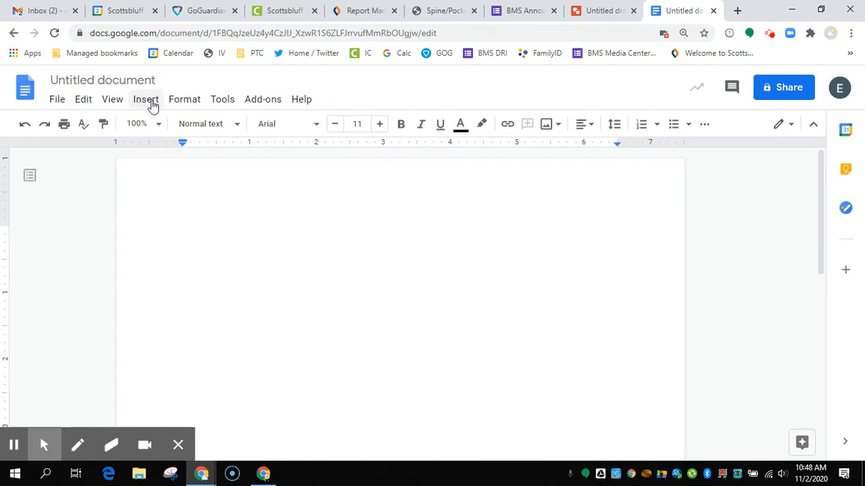
Choose Insert > Image > Camera to open the camera capture dialog.
left_click(145, 98)
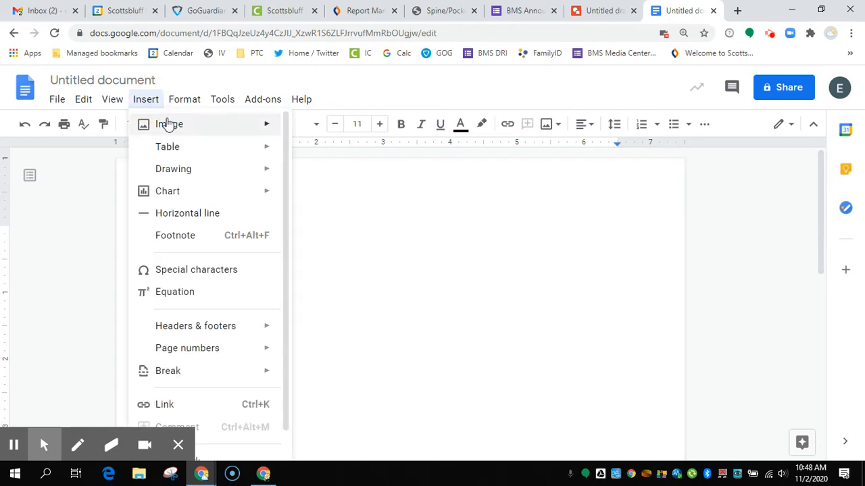
left_click(169, 124)
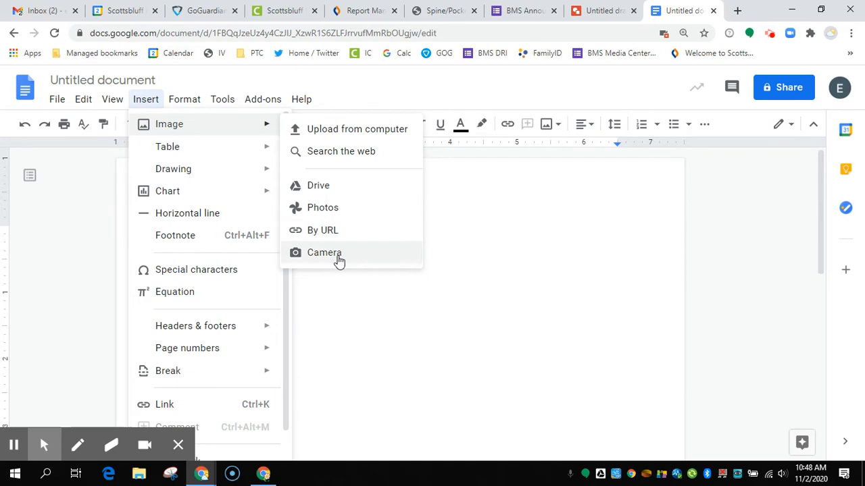
left_click(323, 252)
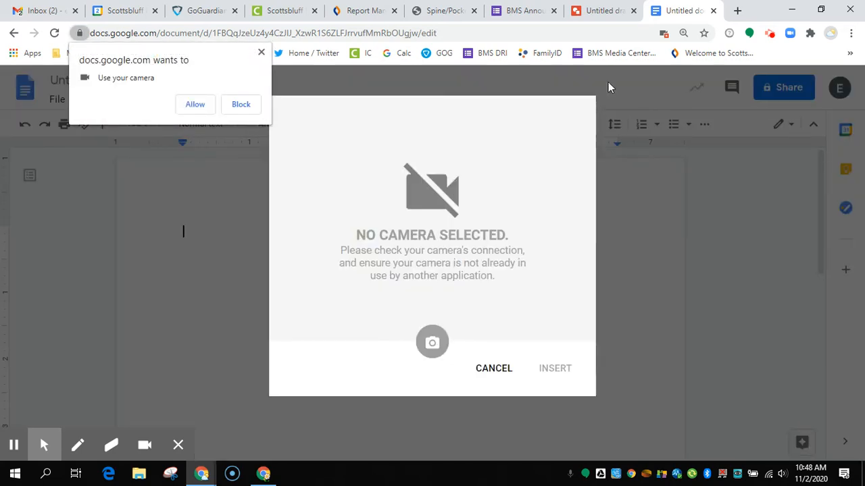
mouse_move(174, 60)
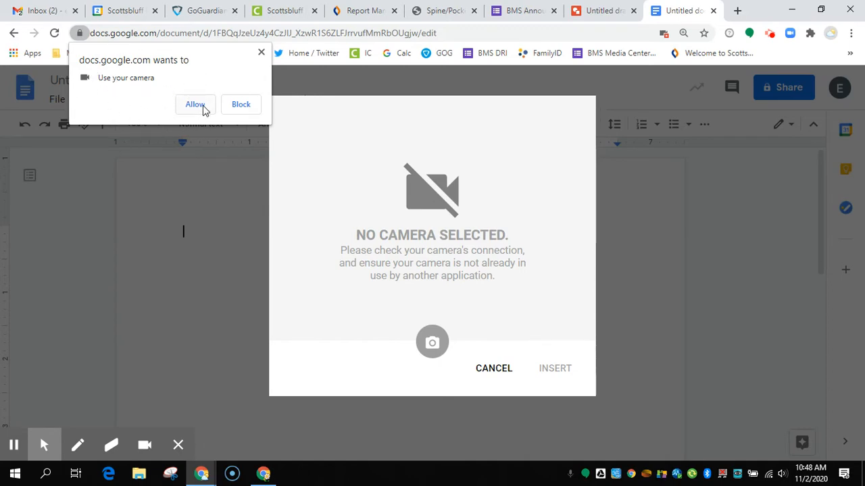
Allow docs.google.com to use the camera and close the no-camera capture window.
left_click(194, 104)
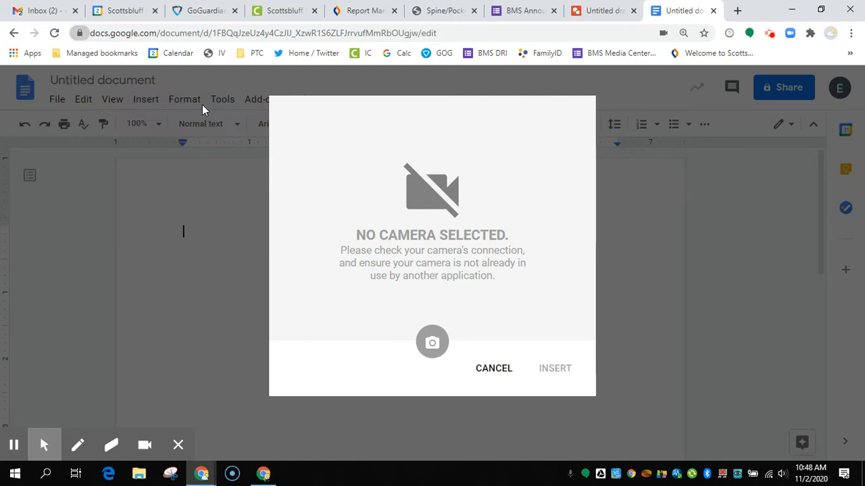
mouse_move(237, 376)
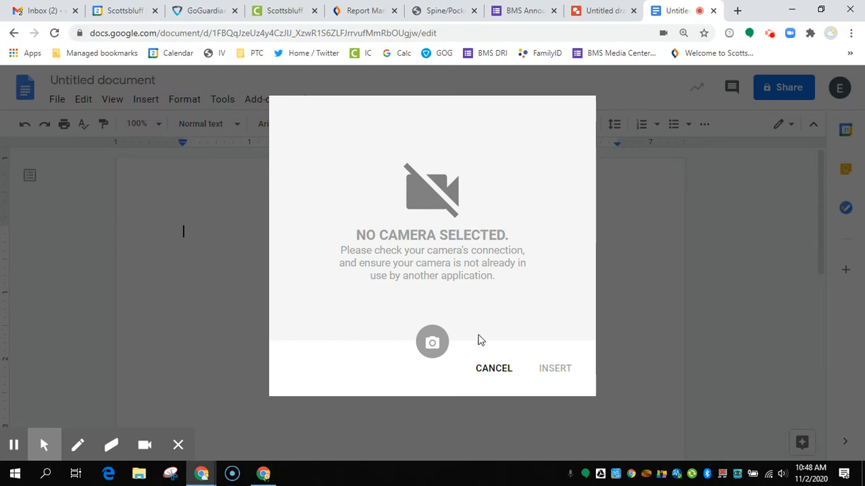
mouse_move(388, 422)
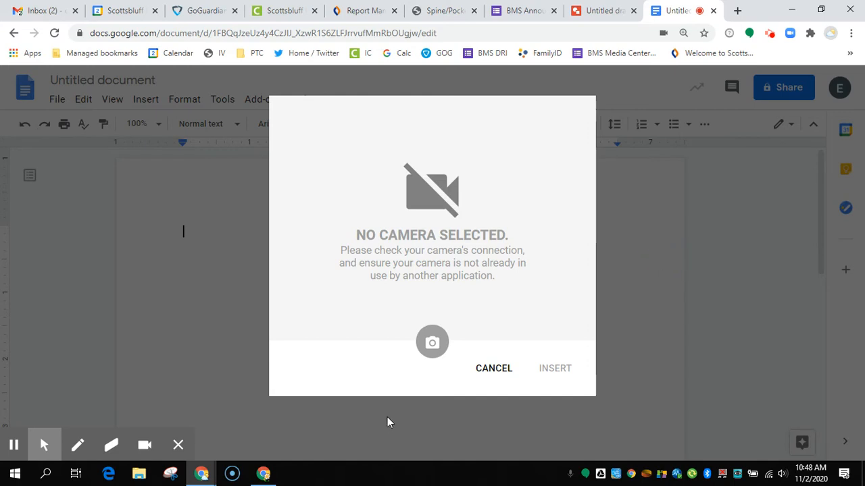
left_click(493, 368)
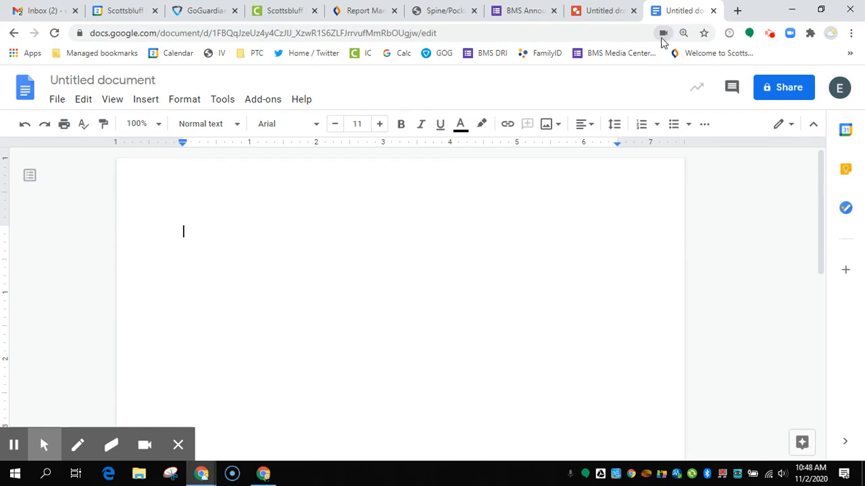
Keep camera access allowed for the Docs site with HP HD Camera and confirm.
left_click(662, 32)
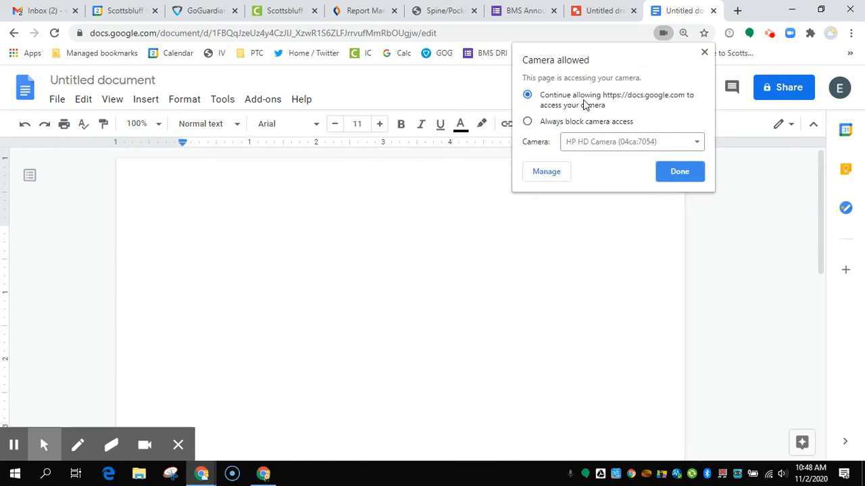
mouse_move(653, 107)
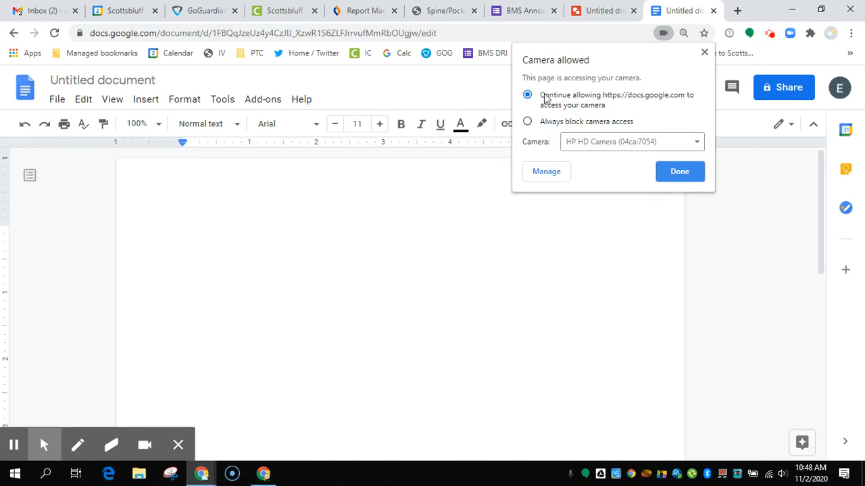
mouse_move(548, 128)
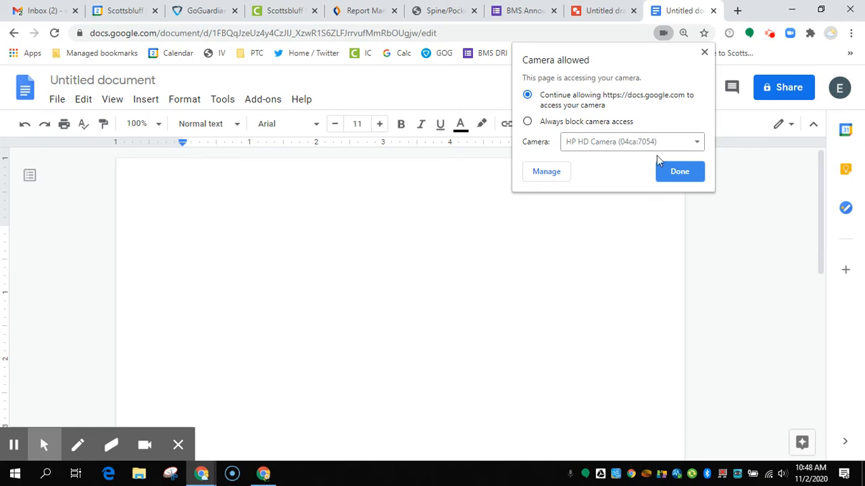
left_click(679, 171)
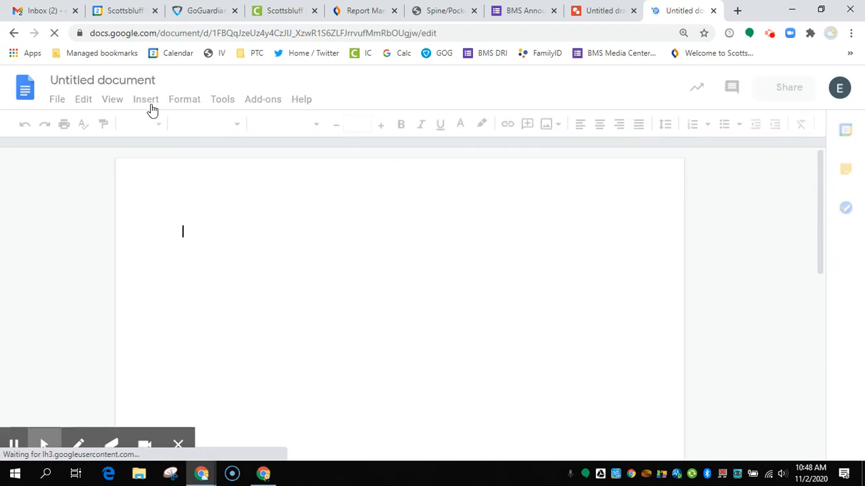
Reopen Insert > Image > Camera, now showing the capture button.
left_click(145, 99)
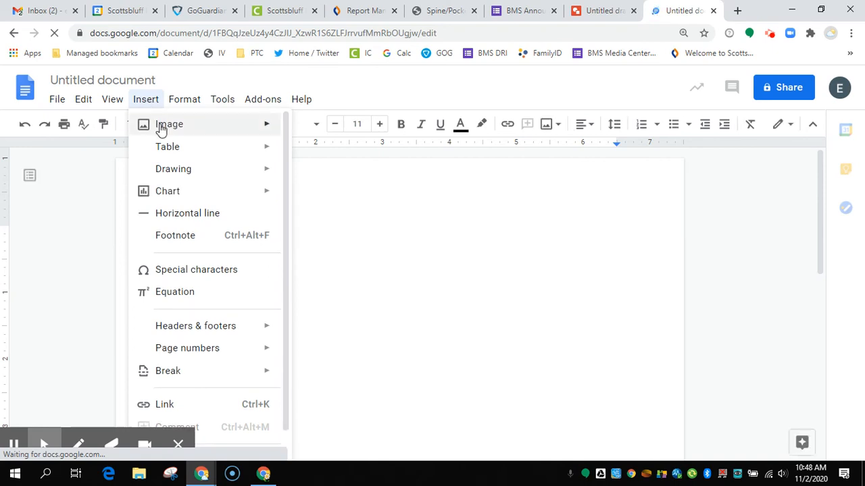
left_click(169, 124)
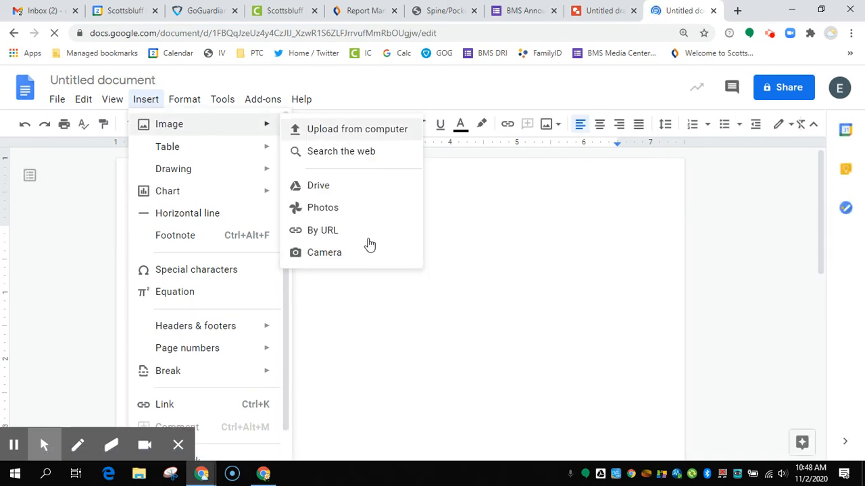
left_click(324, 252)
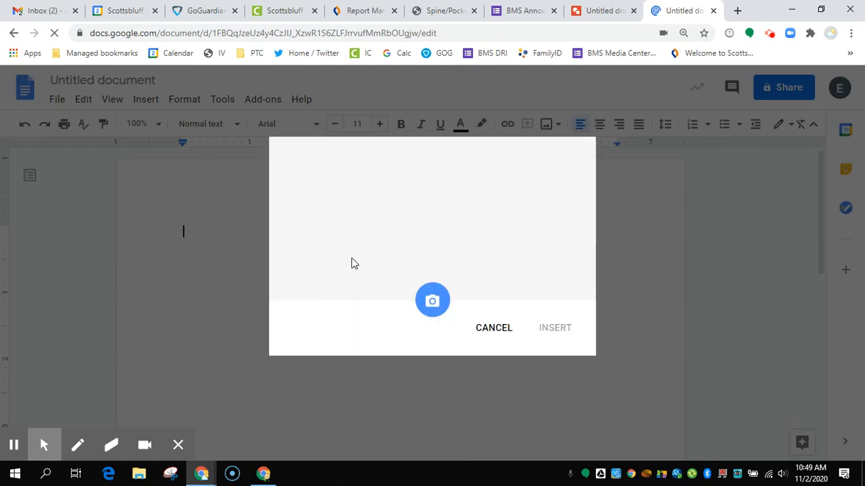